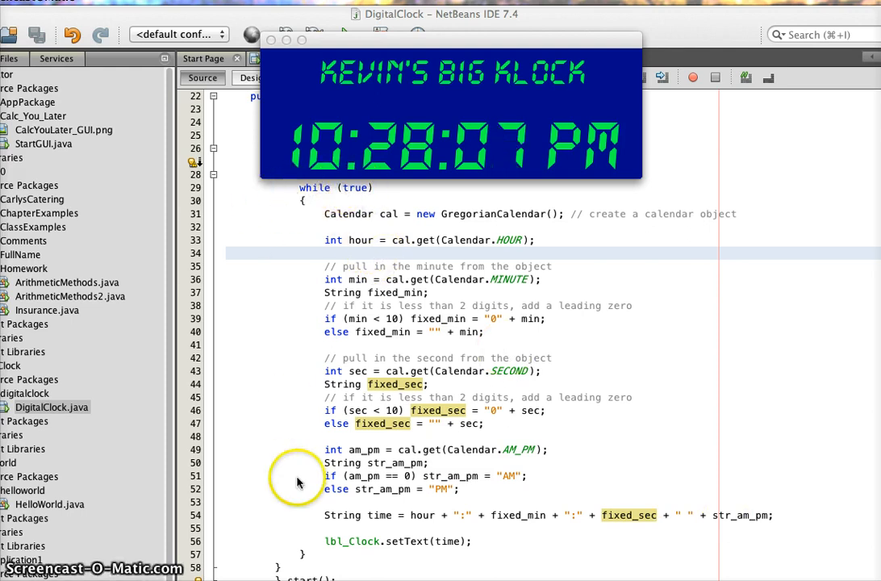
mouse_move(363, 200)
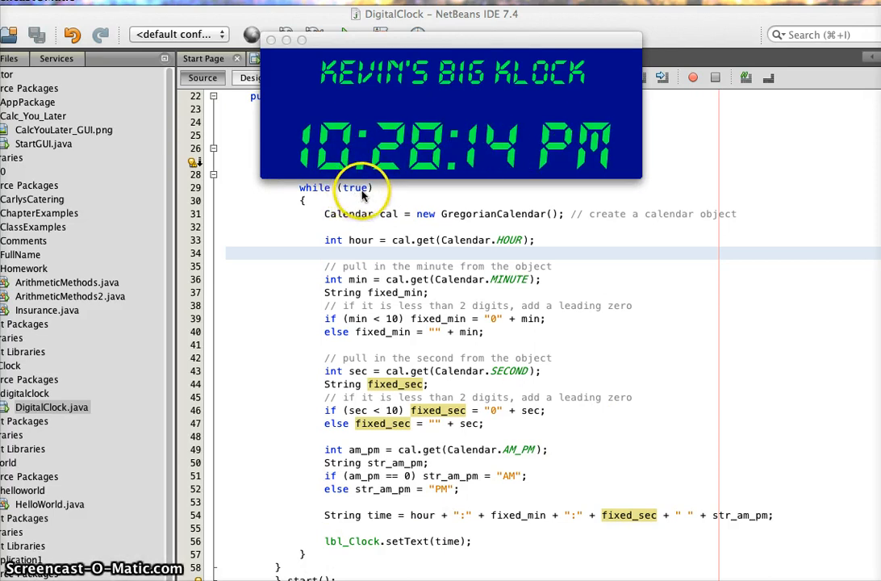
mouse_move(374, 252)
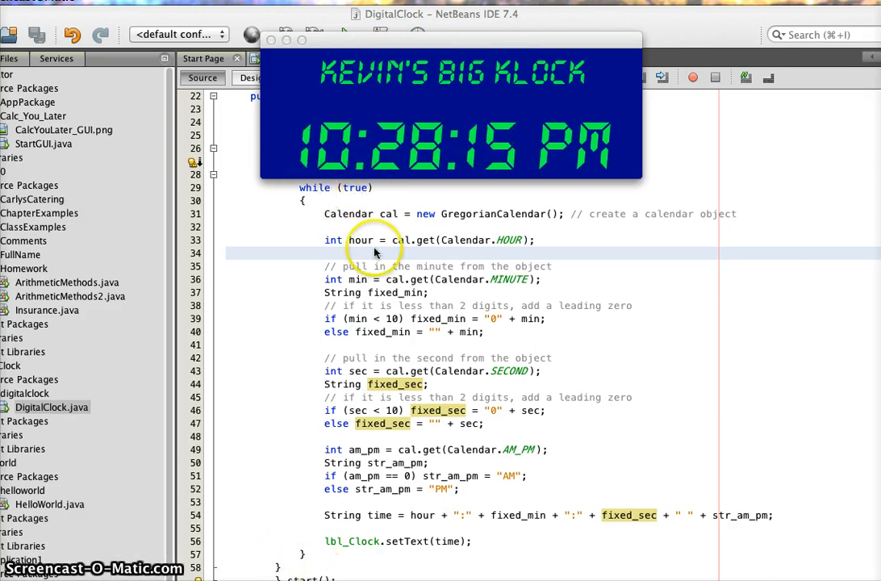
mouse_move(257, 407)
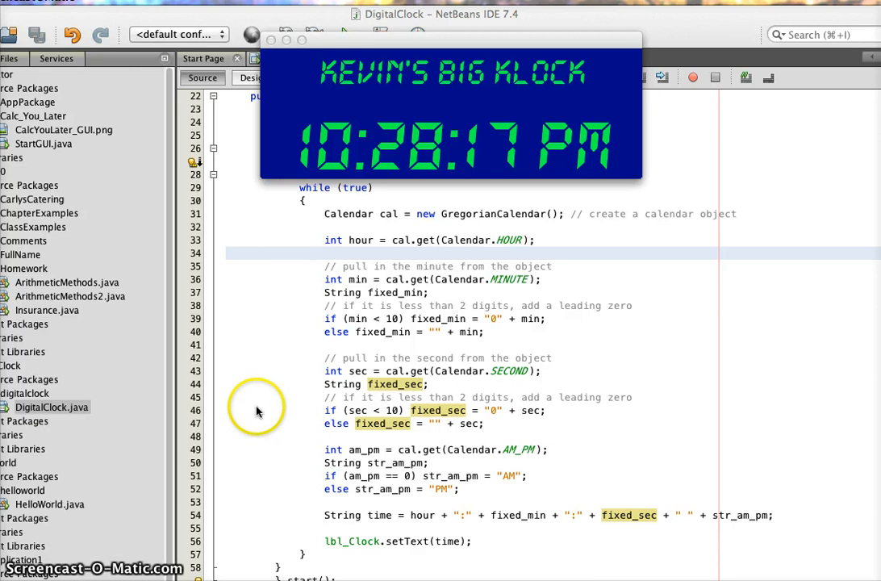
mouse_move(381, 228)
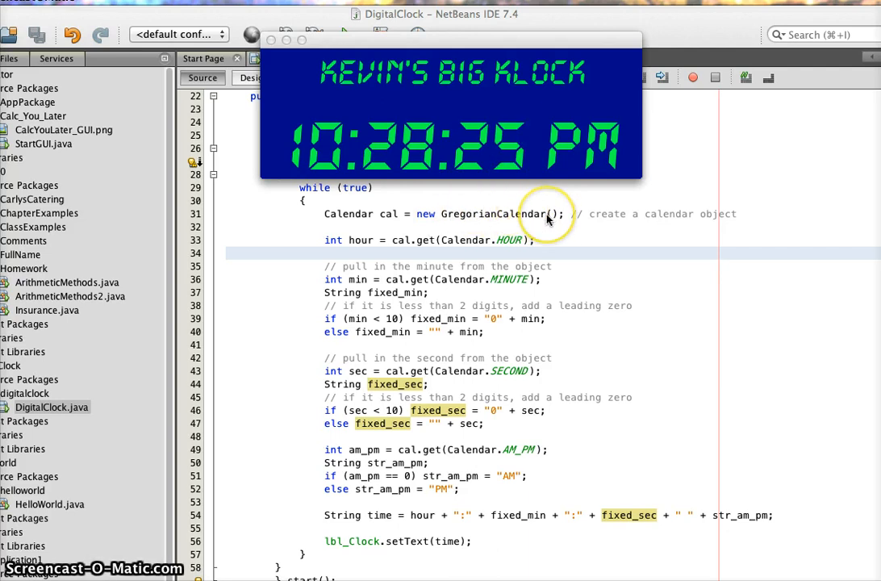
mouse_move(374, 218)
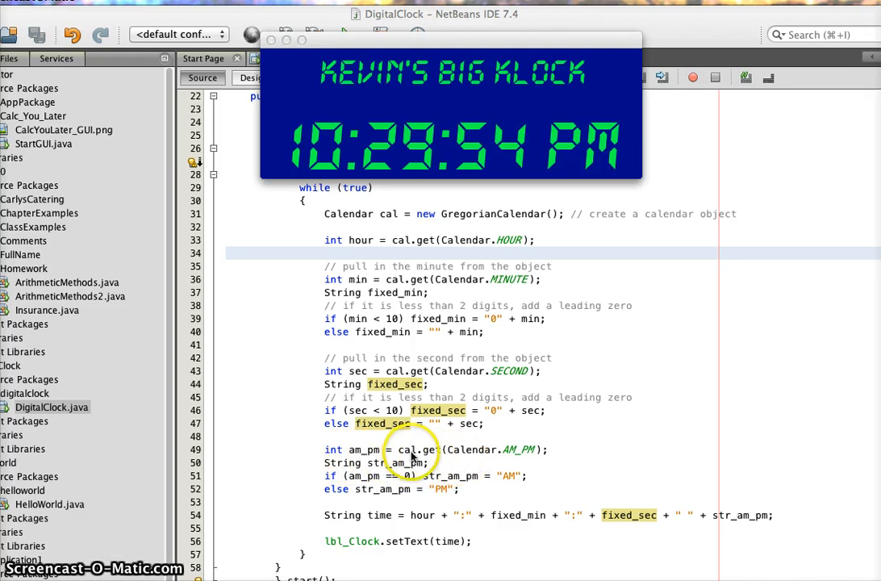
mouse_move(531, 460)
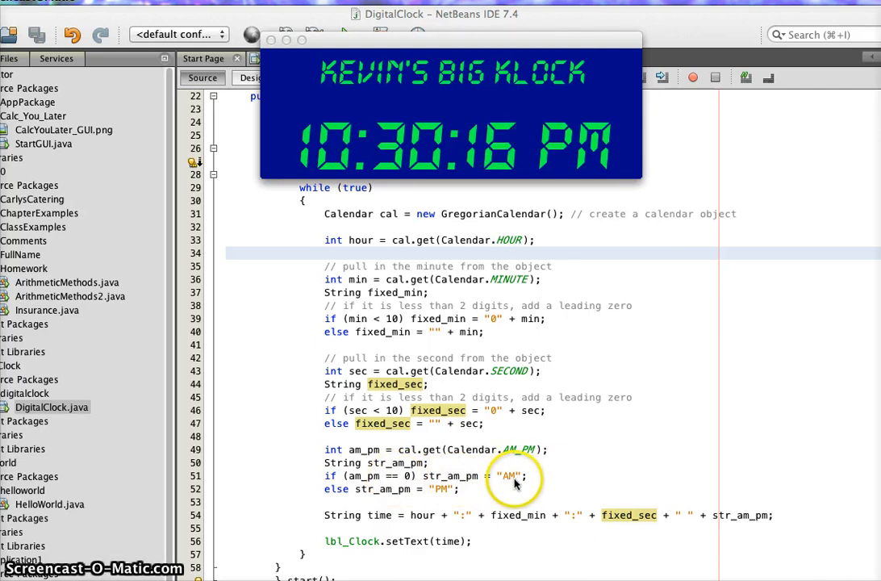
mouse_move(475, 477)
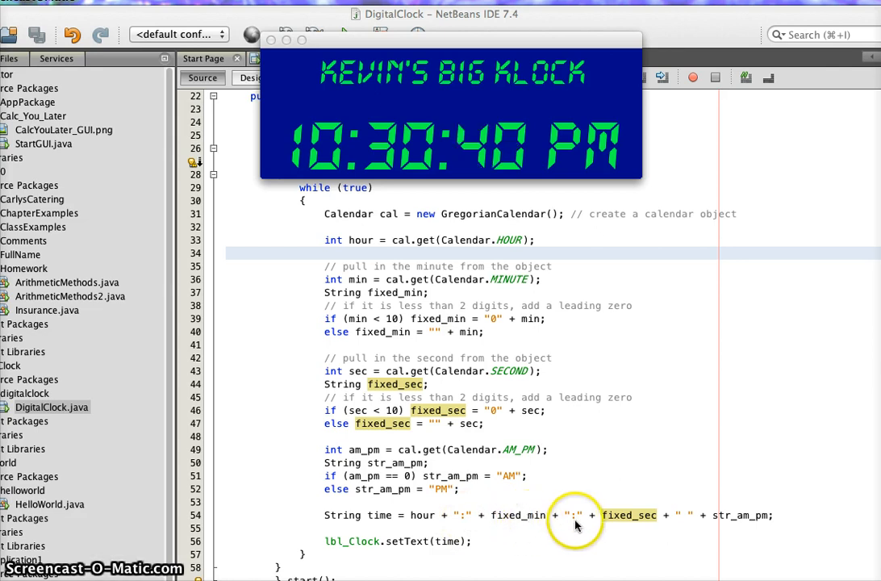
mouse_move(714, 523)
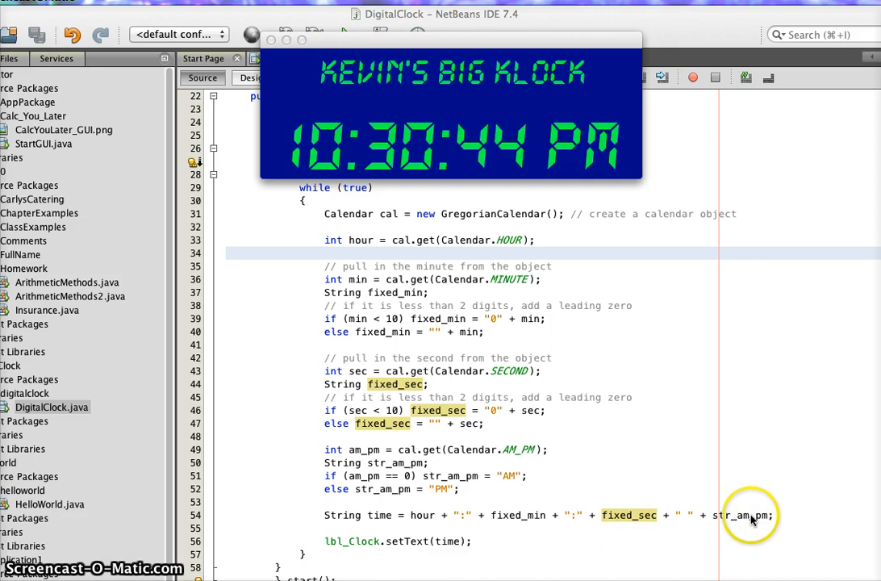
mouse_move(350, 555)
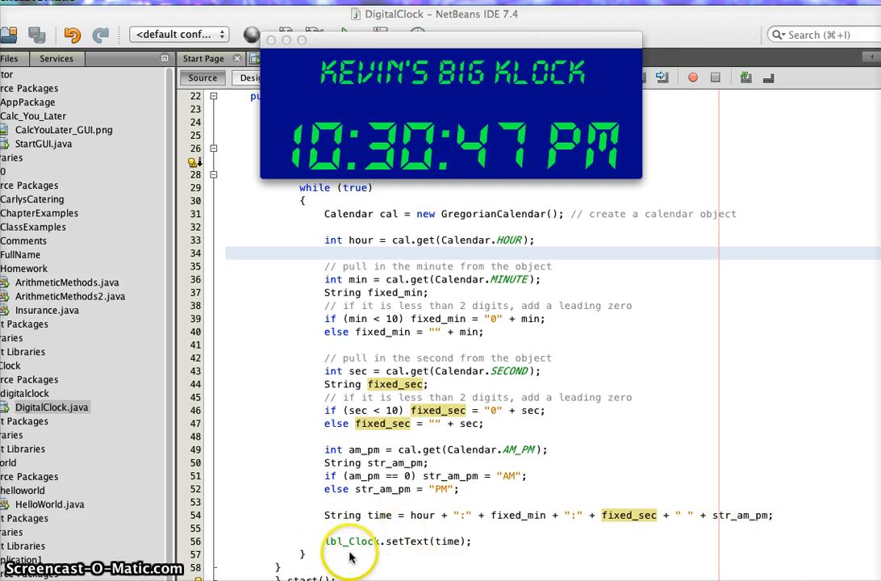